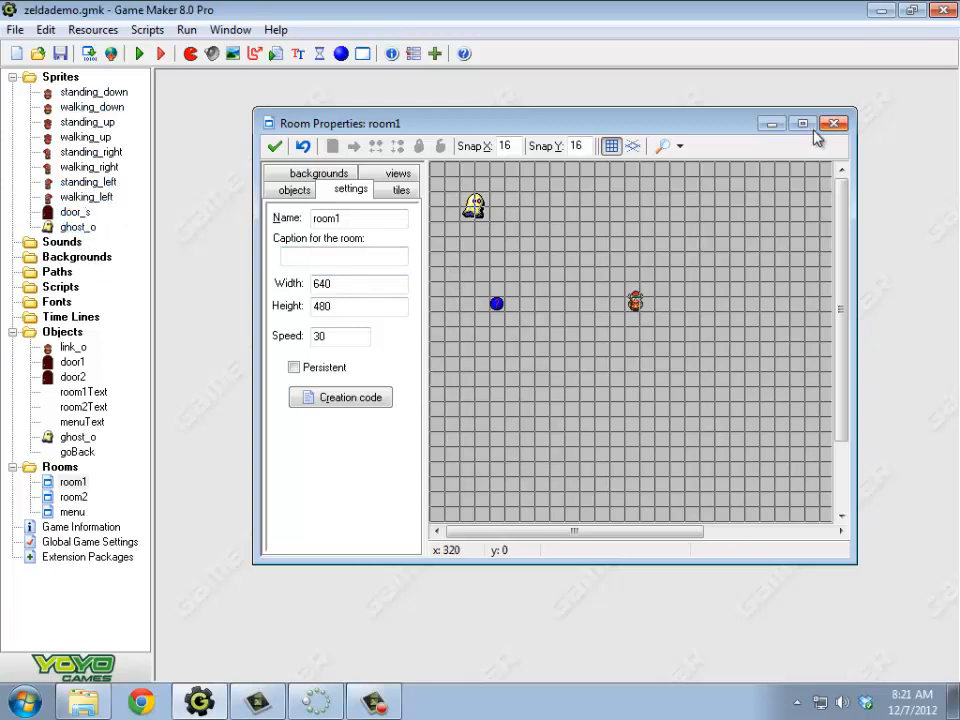
Move room1's editor aside and bring up the room2 and menu room editors from the Rooms list.
left_click_drag(340, 124, 270, 96)
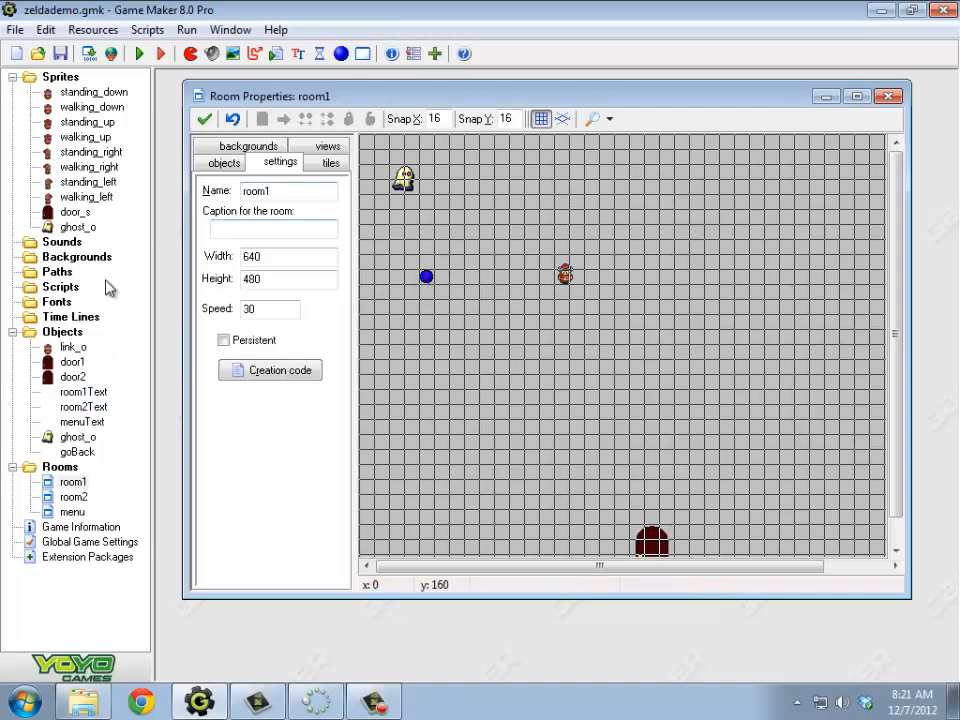
double_click(72, 496)
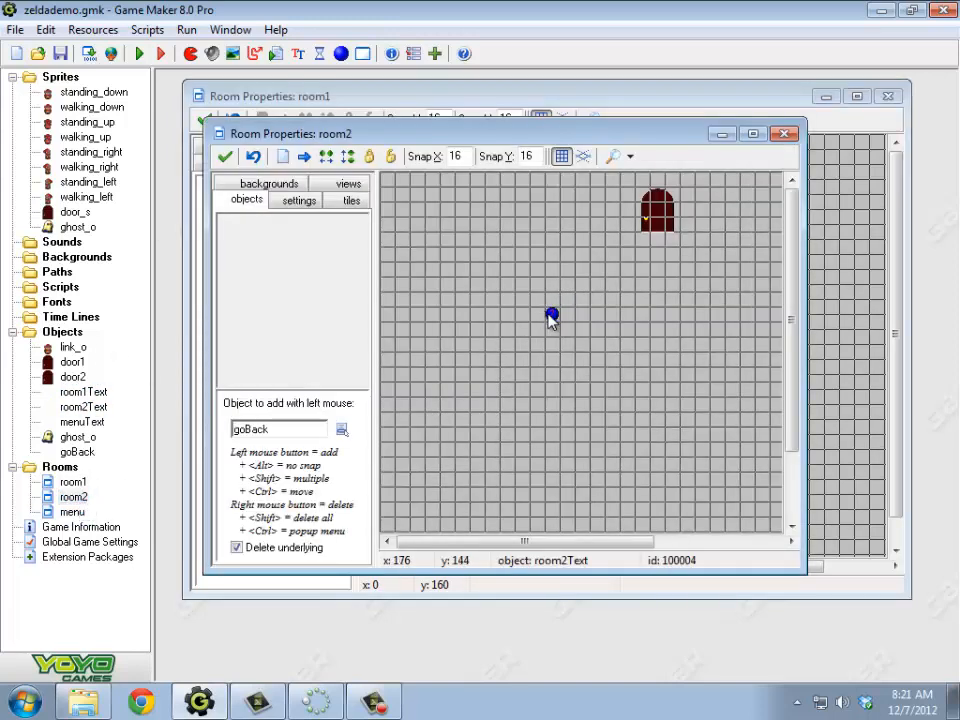
double_click(72, 512)
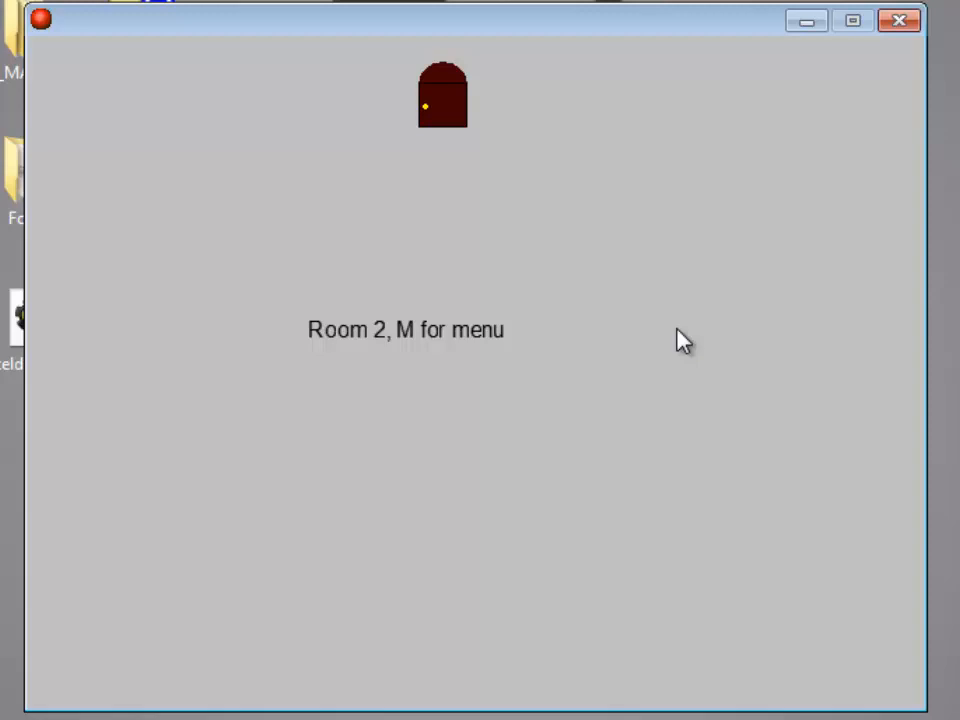
mouse_move(762, 42)
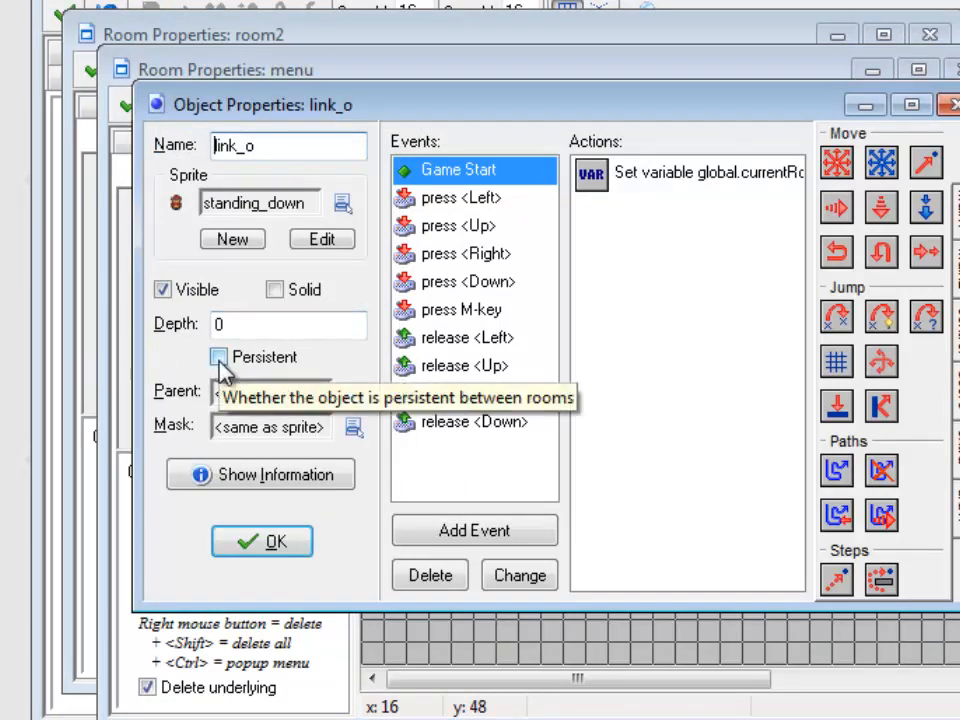
Tick Persistent so link_o keeps existing between rooms.
left_click(218, 356)
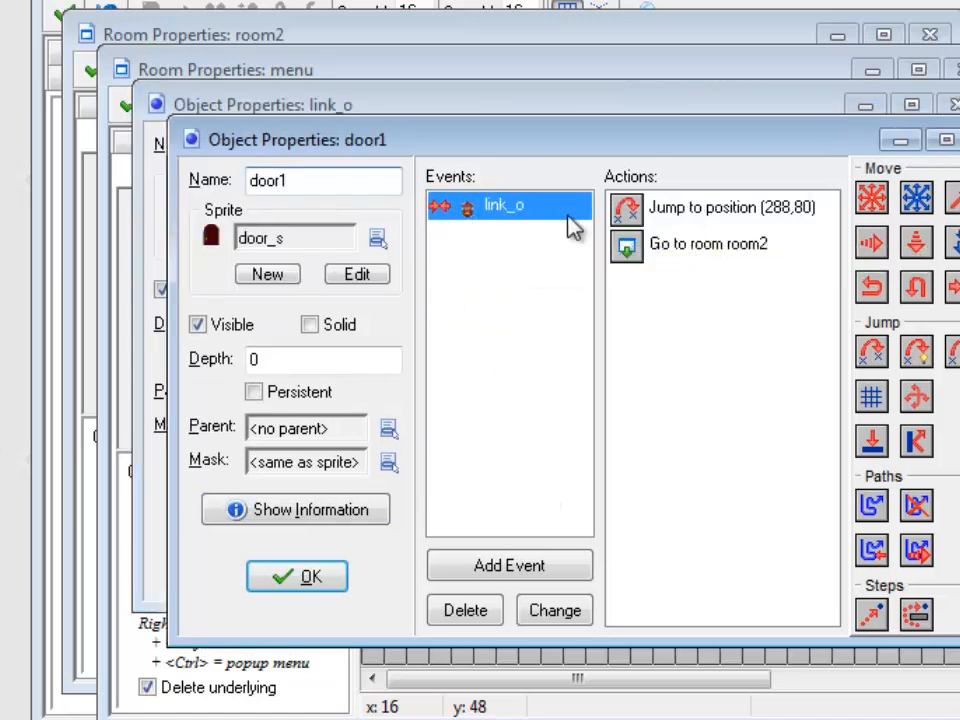
mouse_move(500, 218)
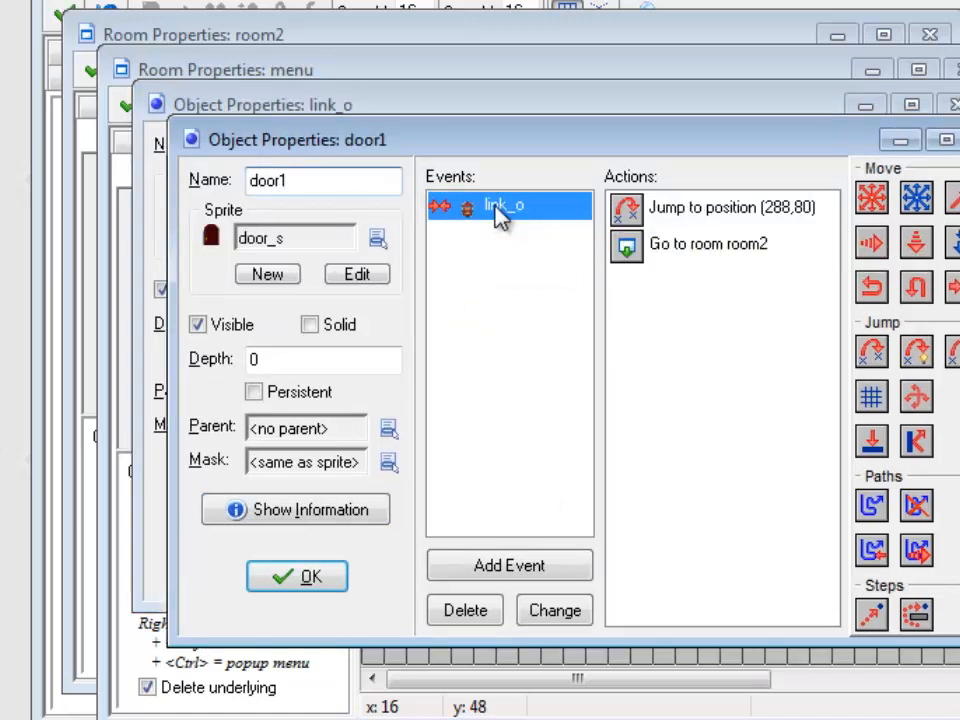
Confirm door1's Jump to position action still applies to Other at (288,80) and review its options.
double_click(708, 206)
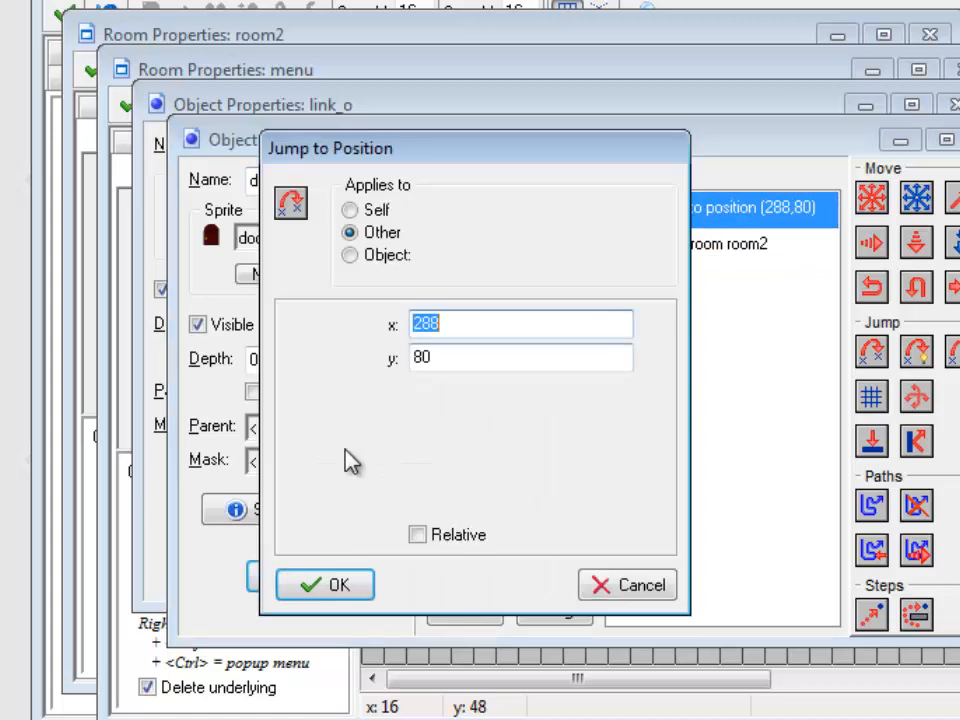
left_click(324, 584)
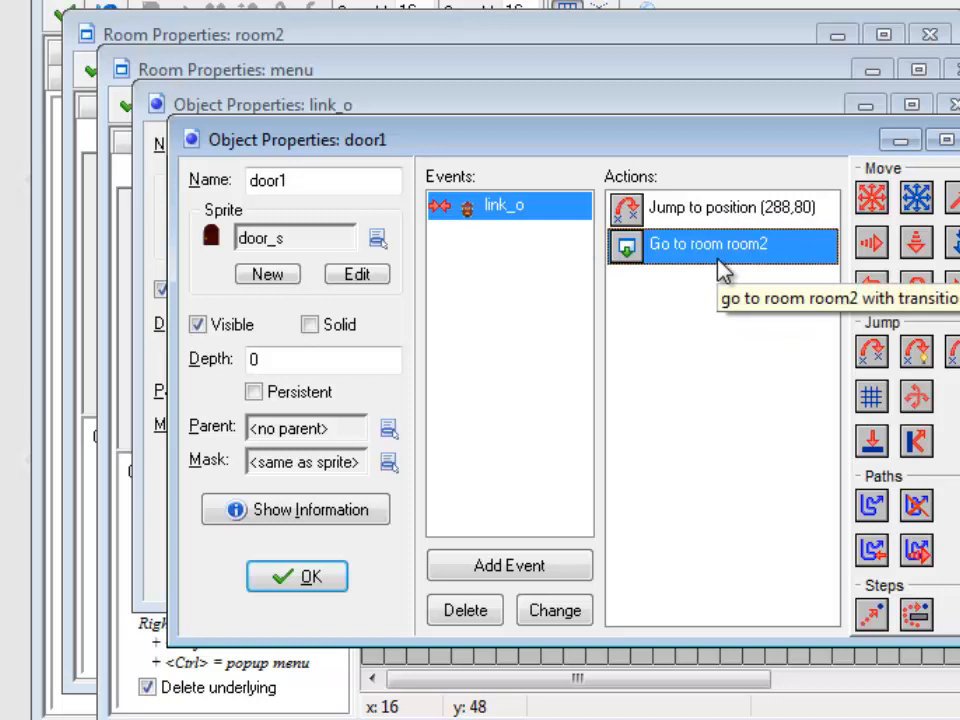
mouse_move(716, 196)
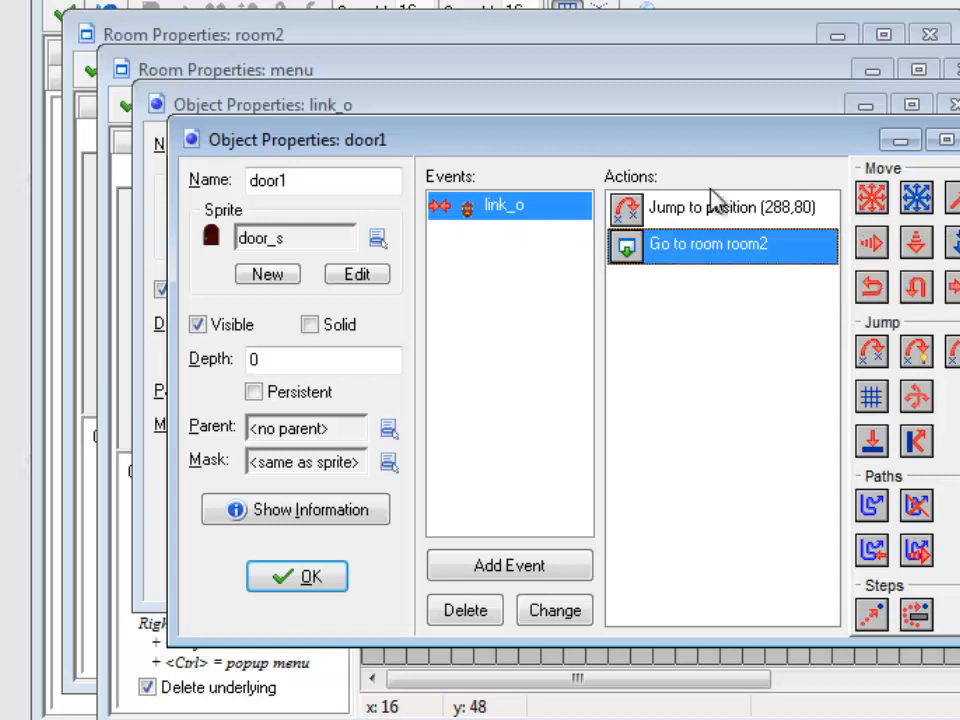
right_click(710, 206)
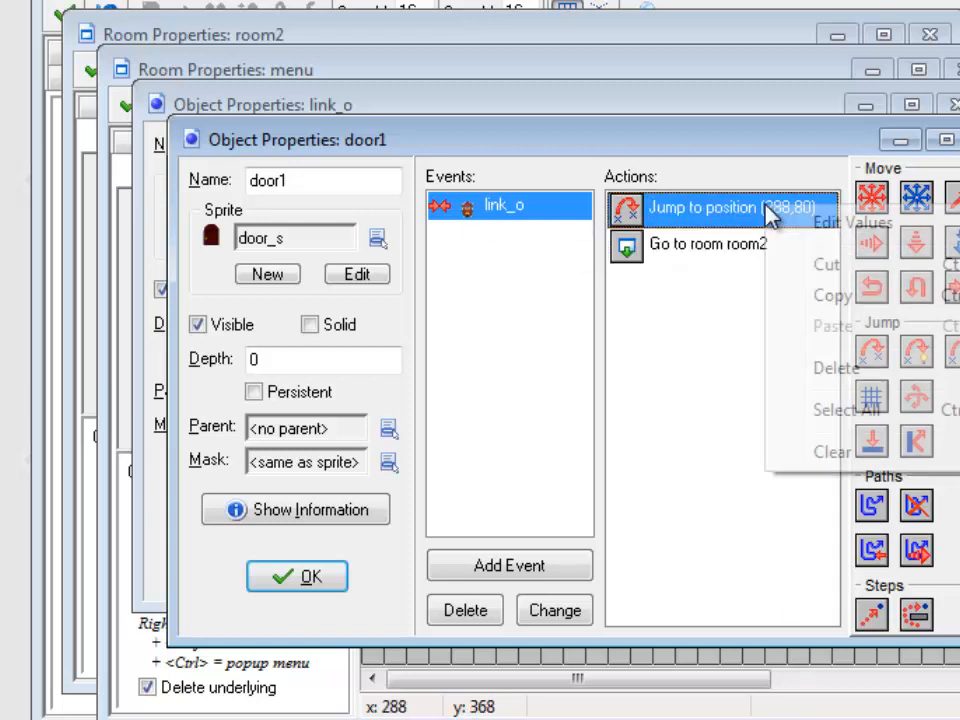
left_click(836, 368)
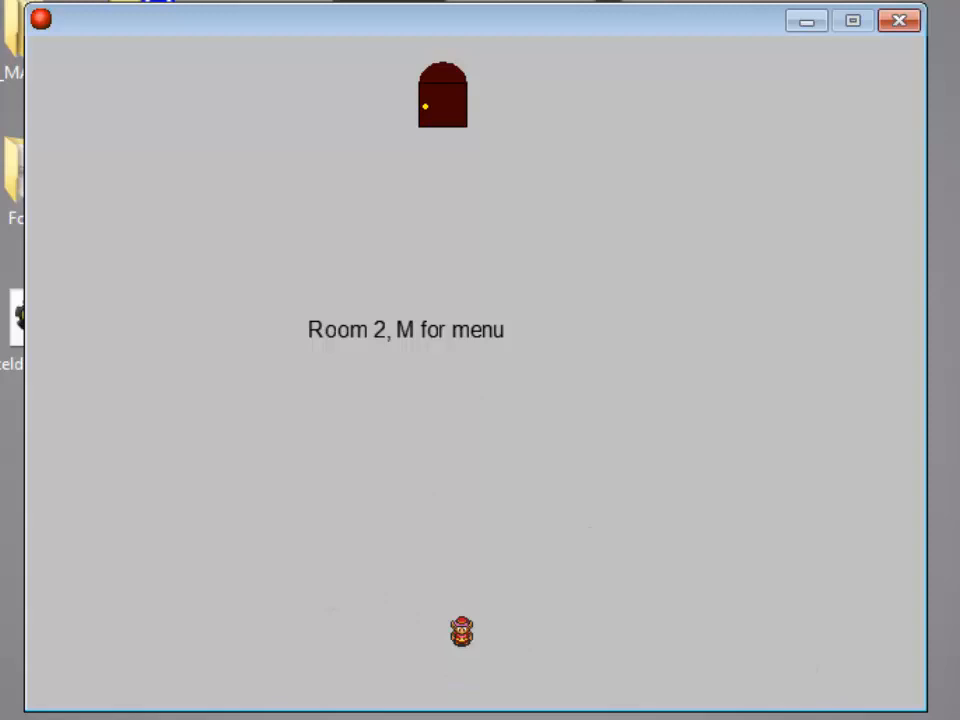
right_click(708, 206)
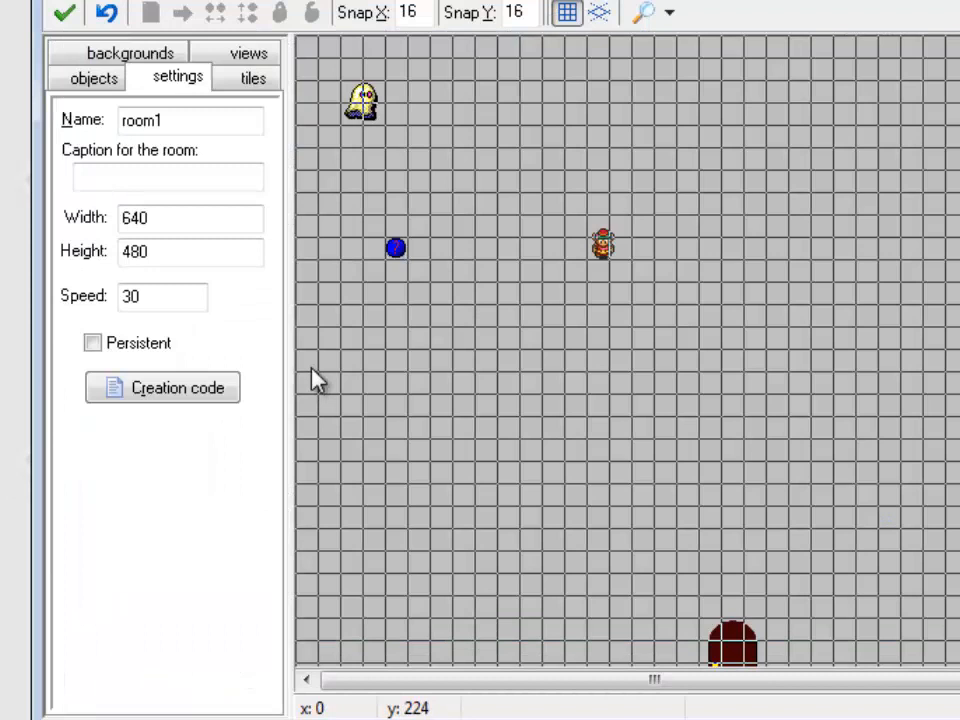
mouse_move(162, 388)
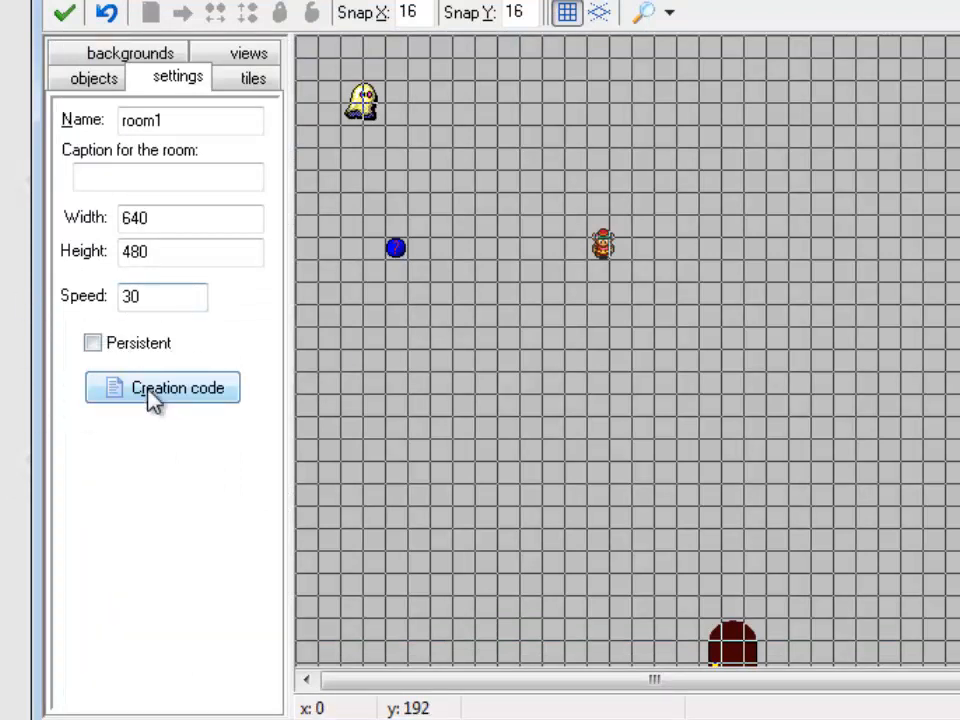
mouse_move(92, 344)
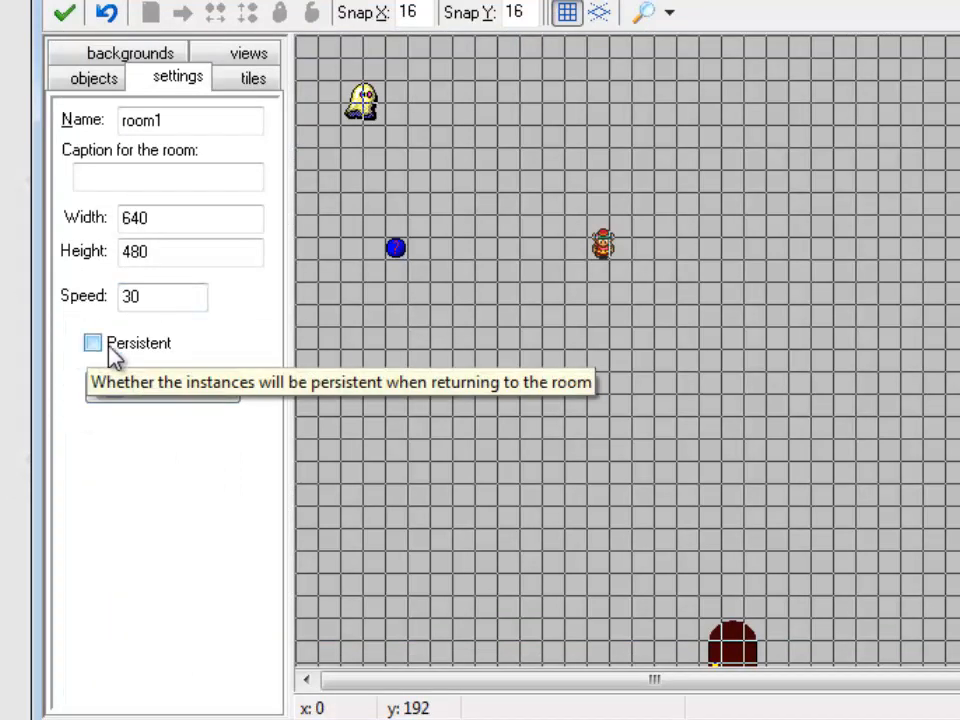
Tick Persistent so room1 keeps its instances when revisited.
left_click(92, 344)
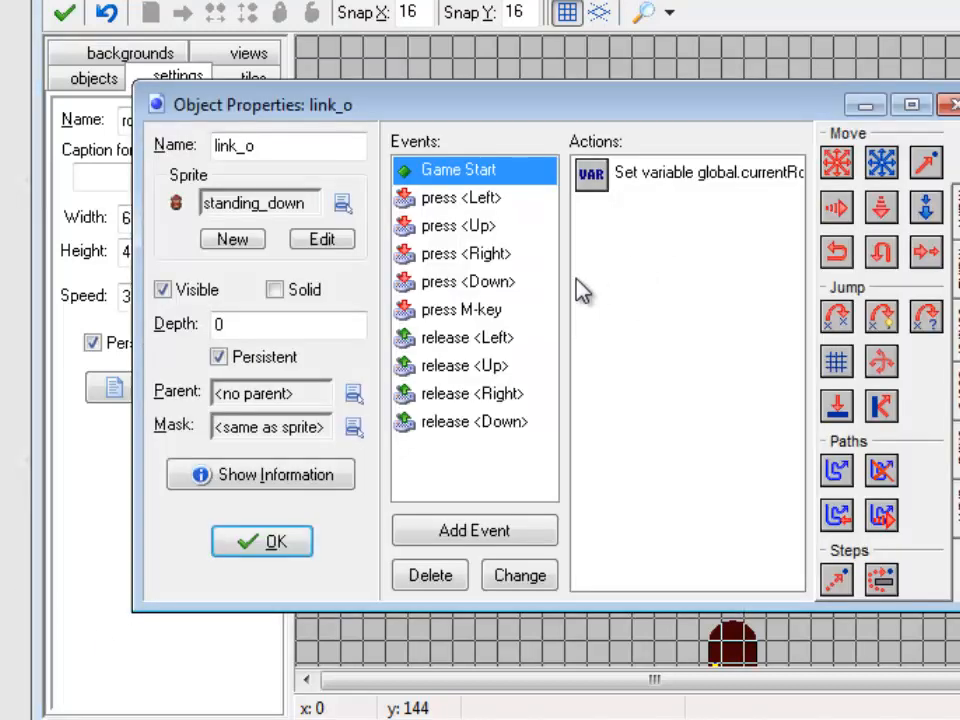
Review link_o's Set Variable actions: global.currentRoom = 0 at game start, current room stored on M.
left_click(460, 308)
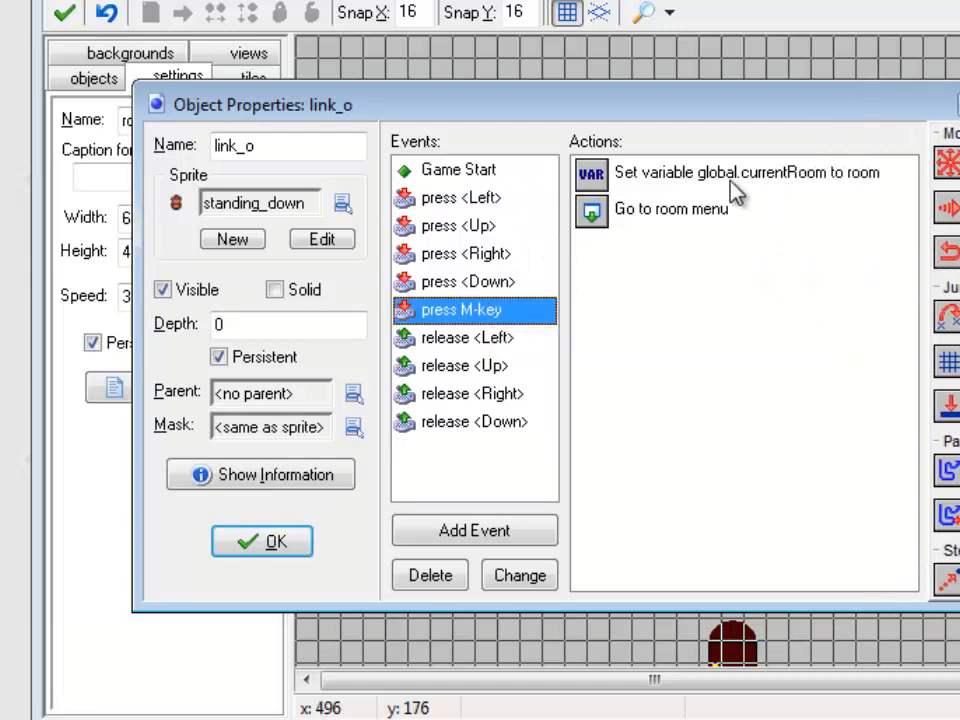
mouse_move(724, 188)
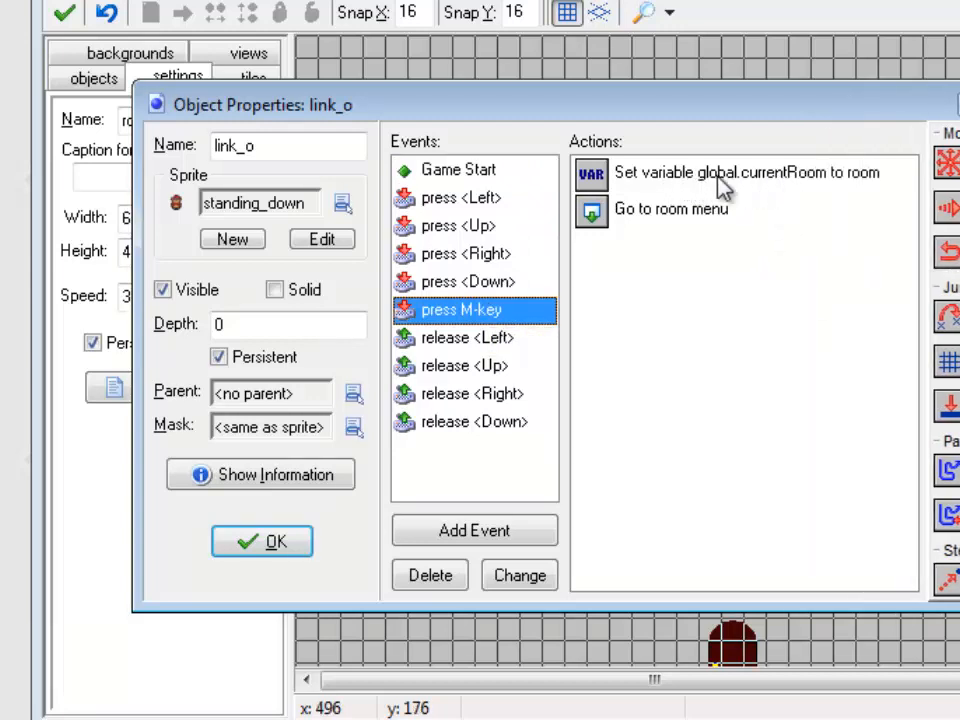
mouse_move(760, 180)
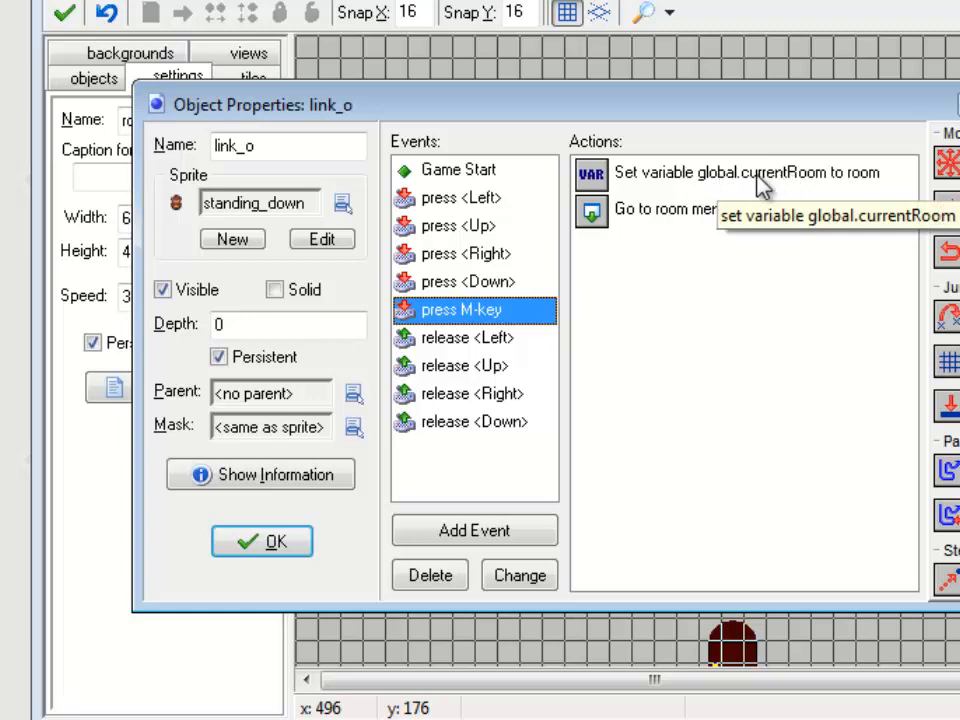
left_click(744, 172)
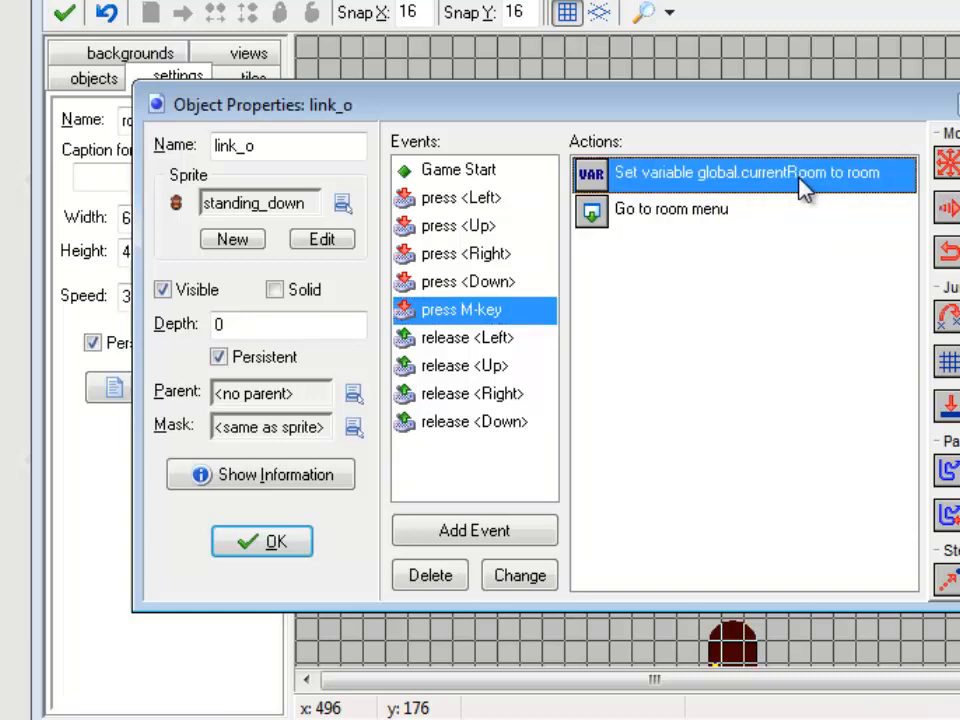
double_click(756, 172)
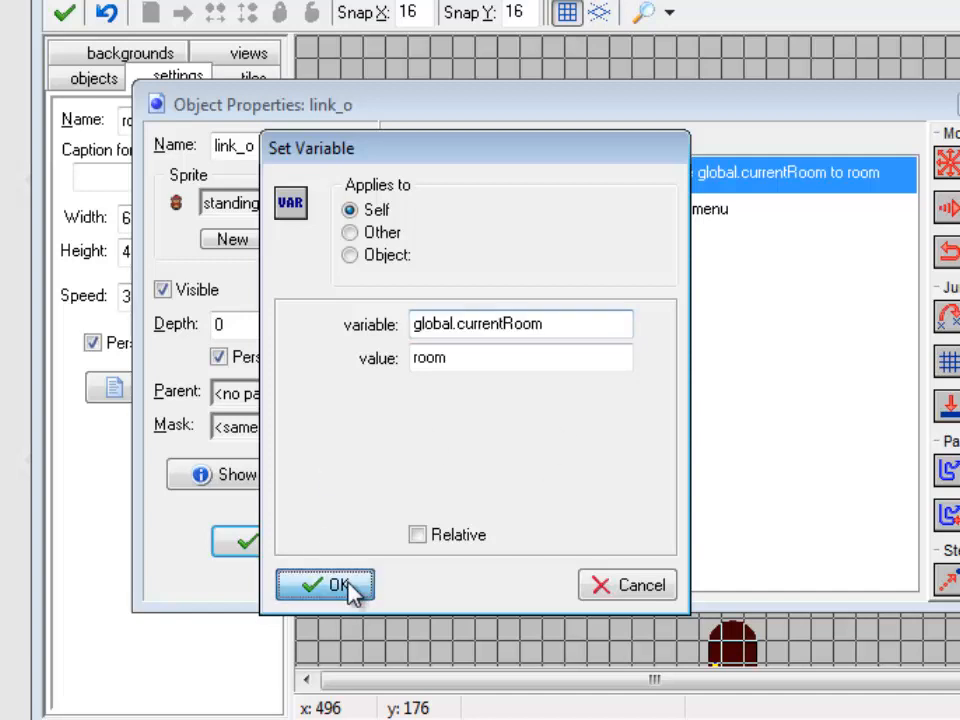
left_click(324, 584)
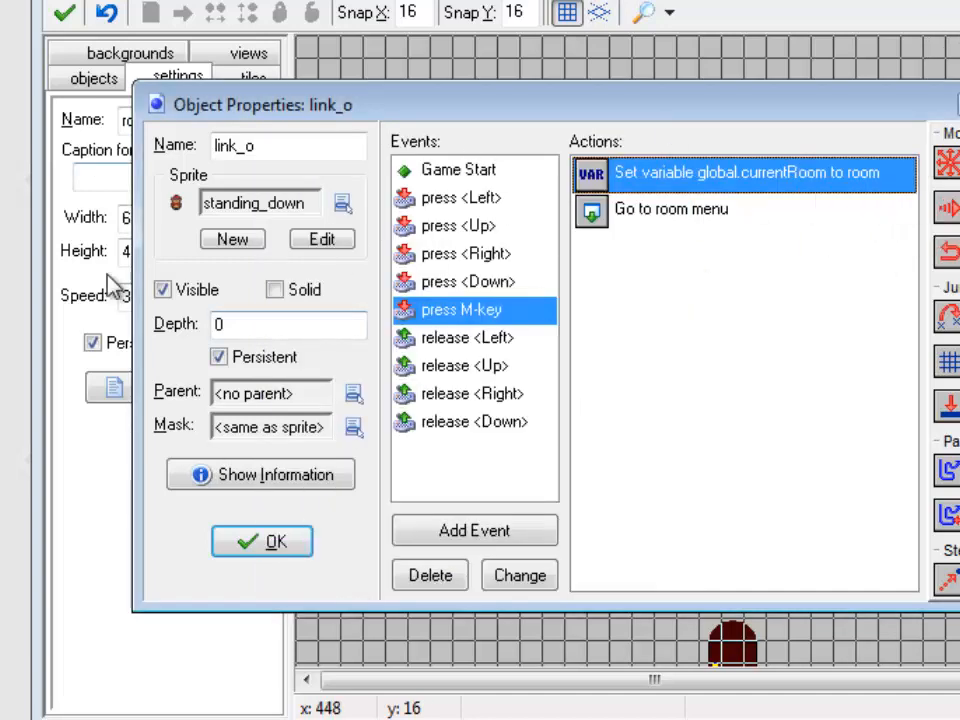
double_click(744, 172)
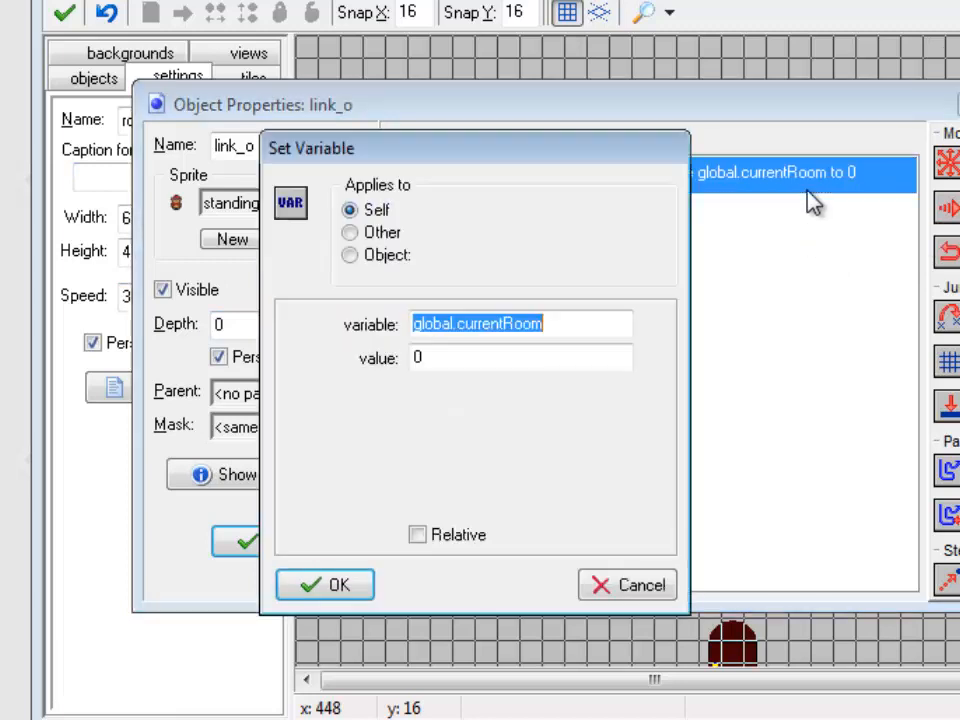
left_click(324, 584)
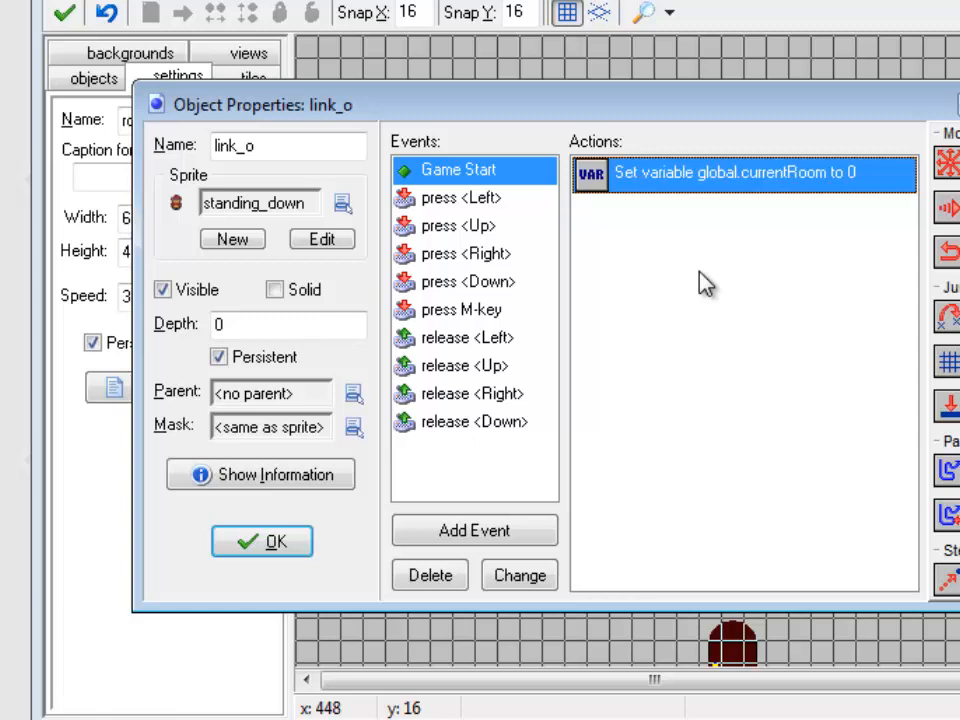
mouse_move(710, 402)
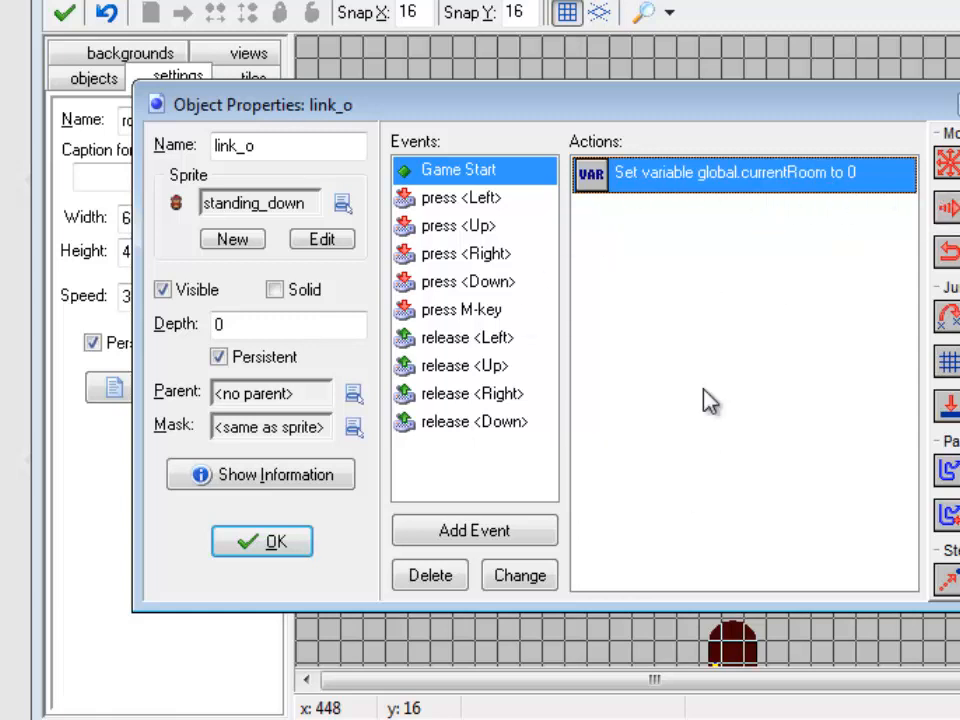
mouse_move(720, 468)
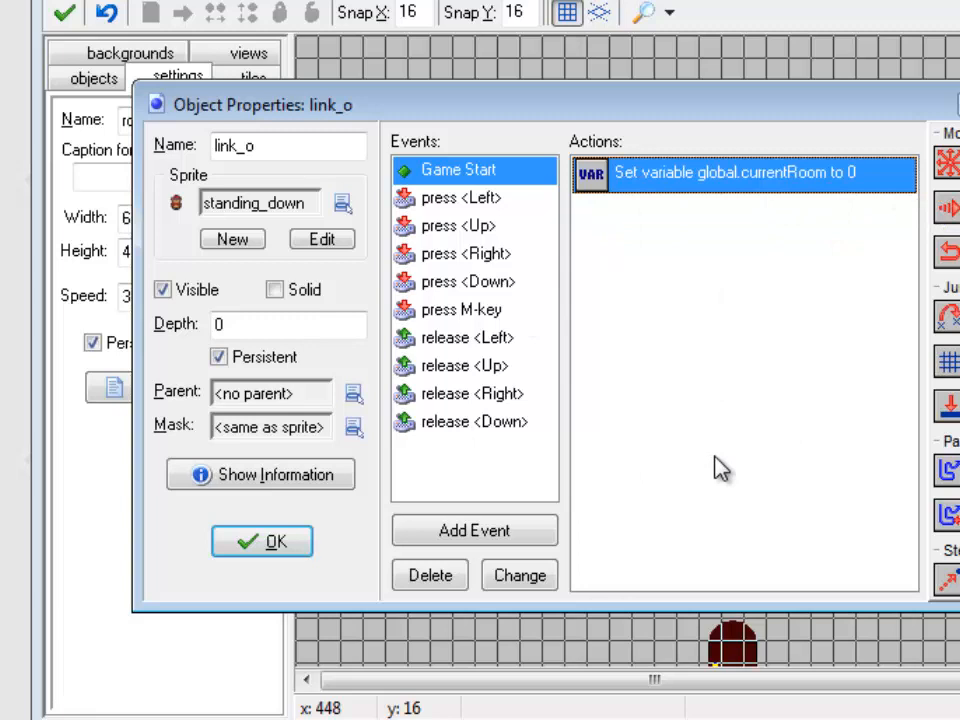
mouse_move(720, 476)
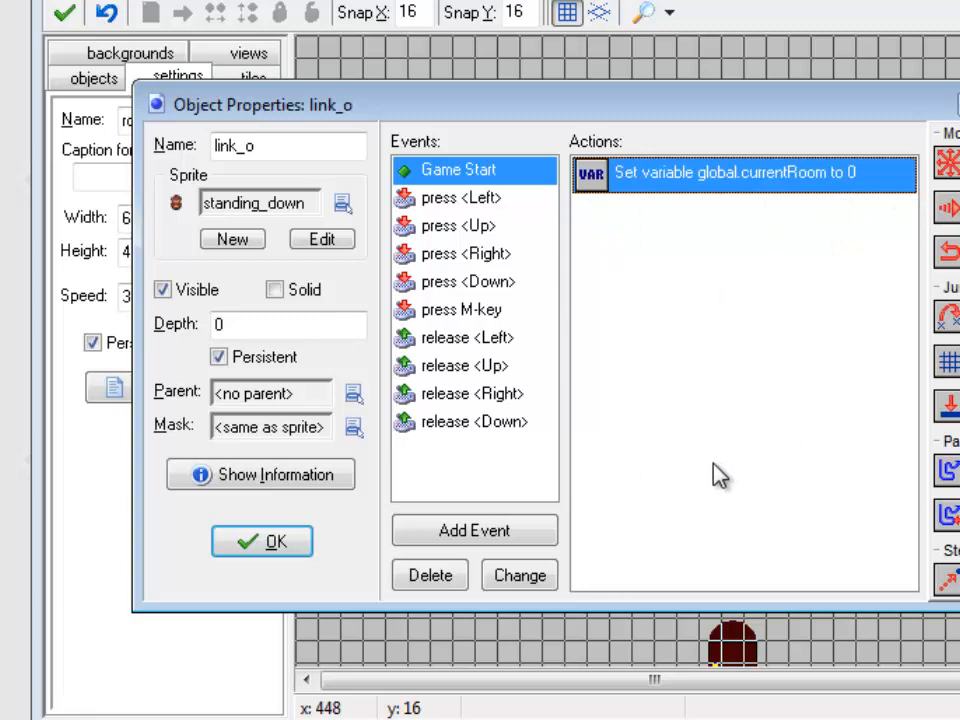
mouse_move(716, 470)
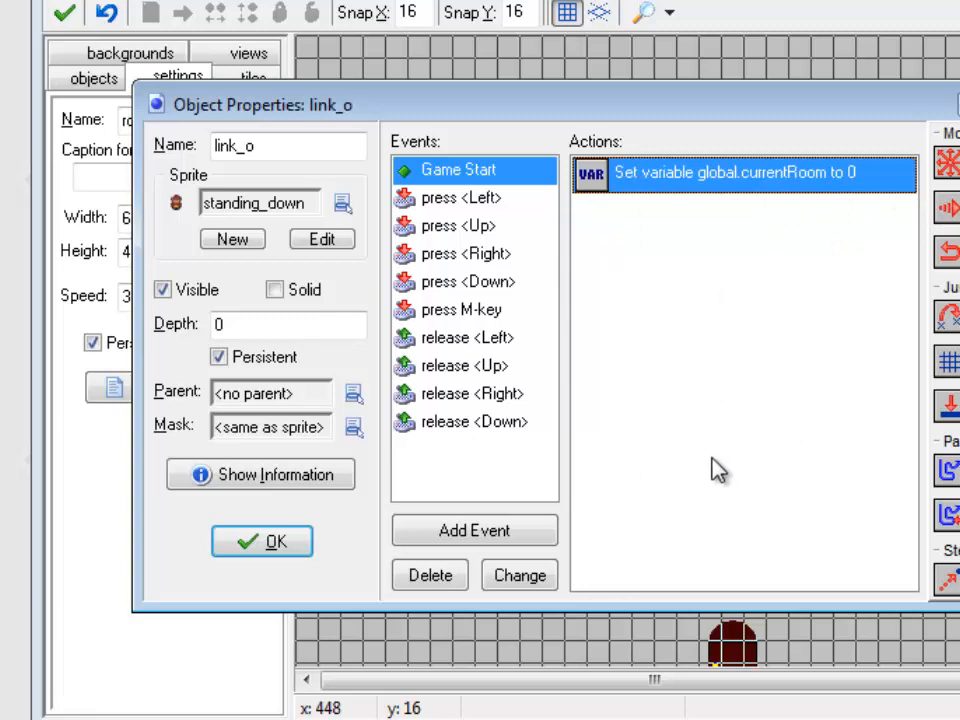
mouse_move(584, 184)
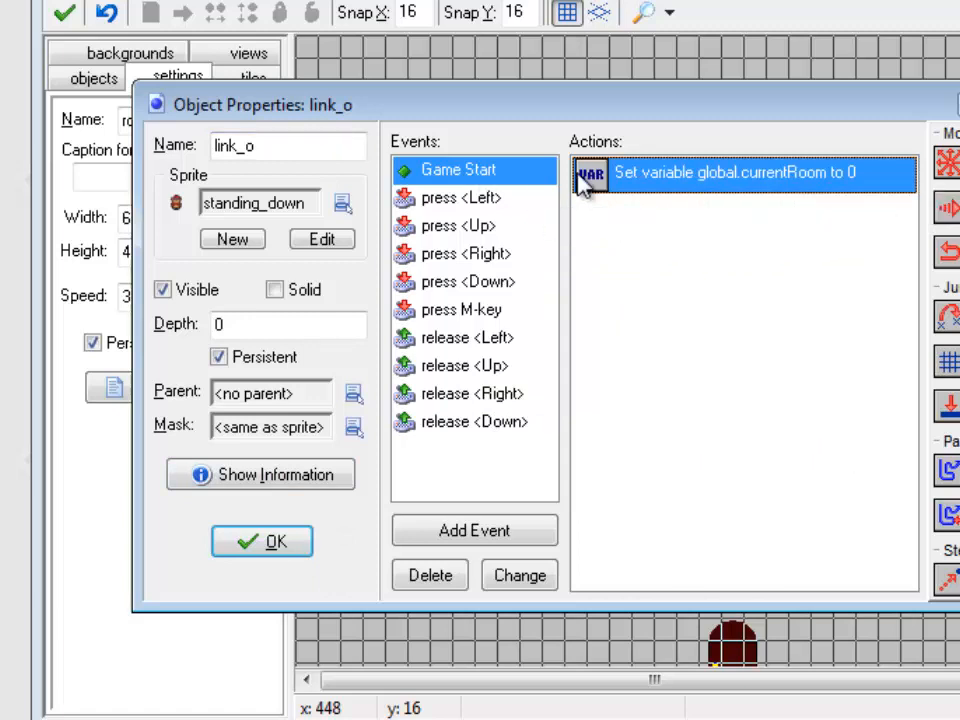
left_click(460, 308)
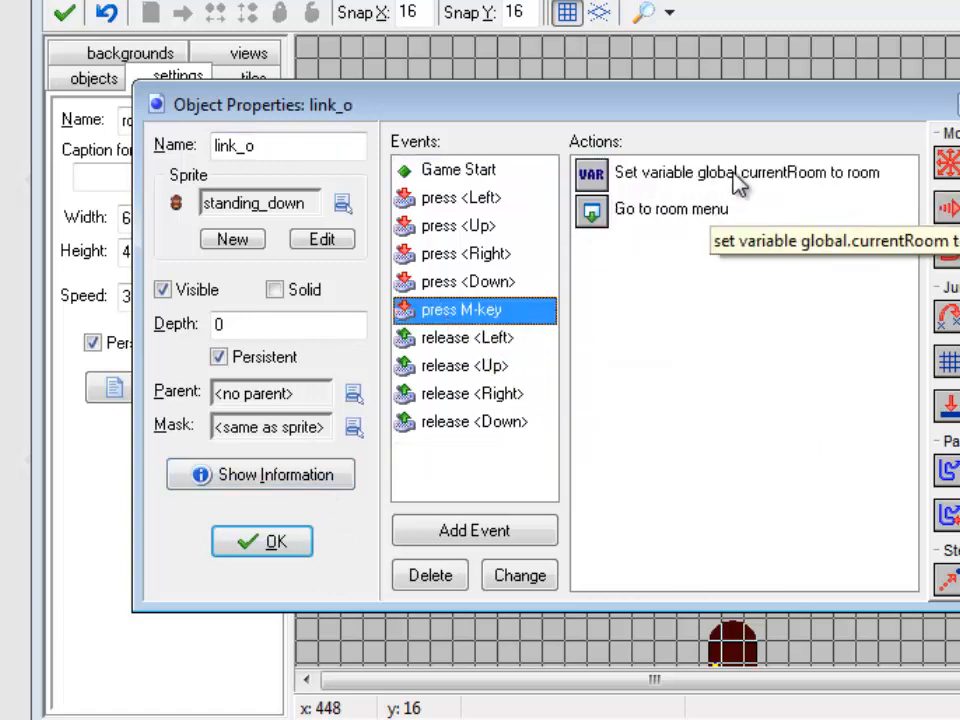
Run the game, visit the menu room and walk back to Room 2's door.
left_click(672, 210)
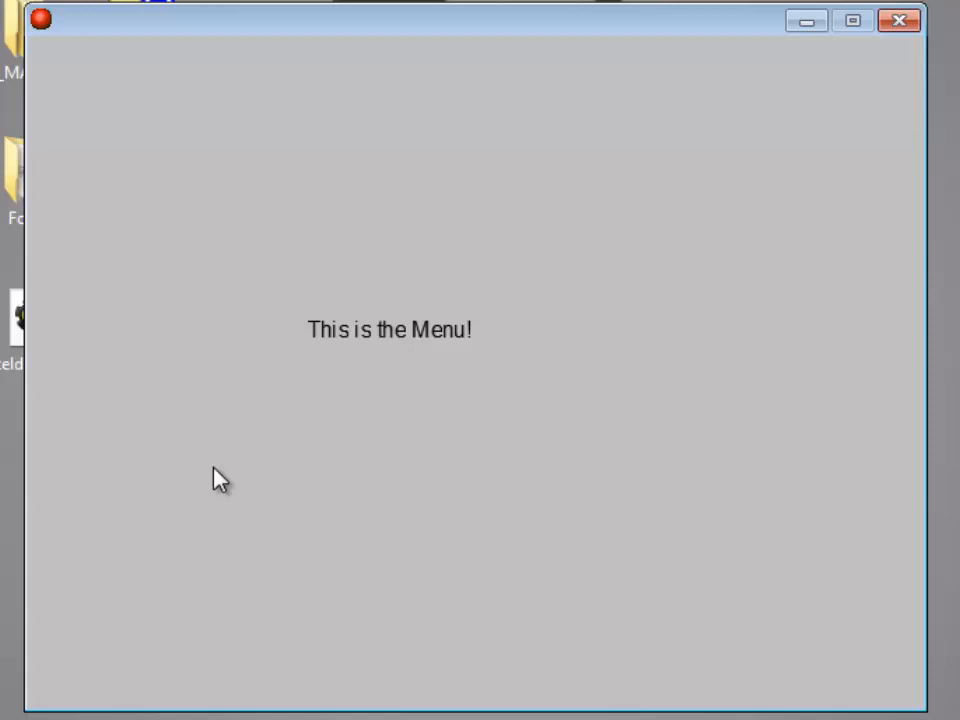
mouse_move(454, 288)
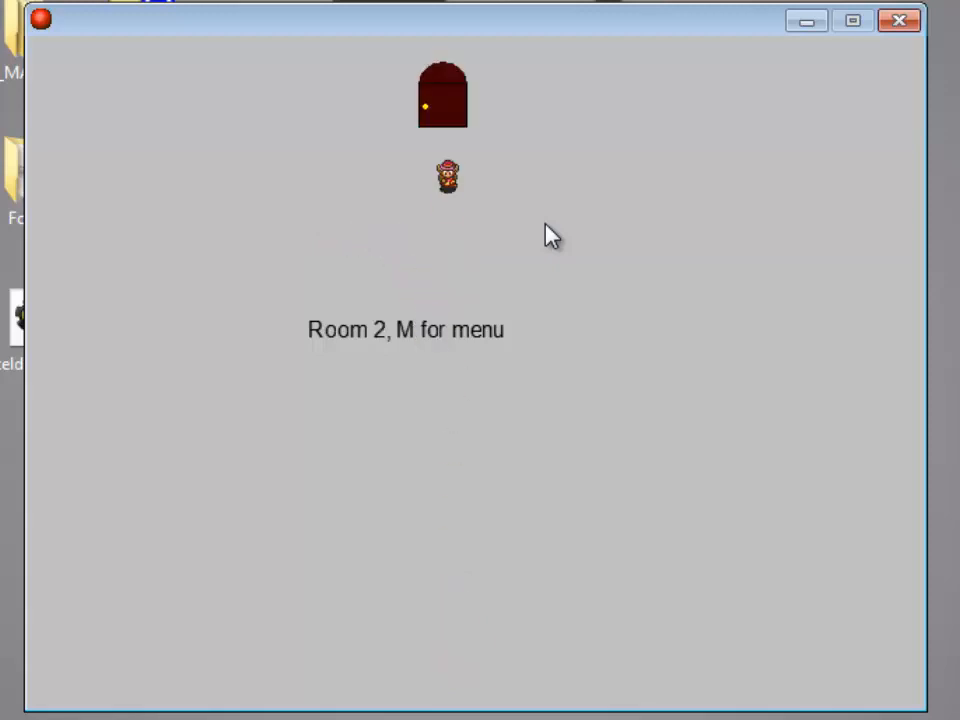
key("up")
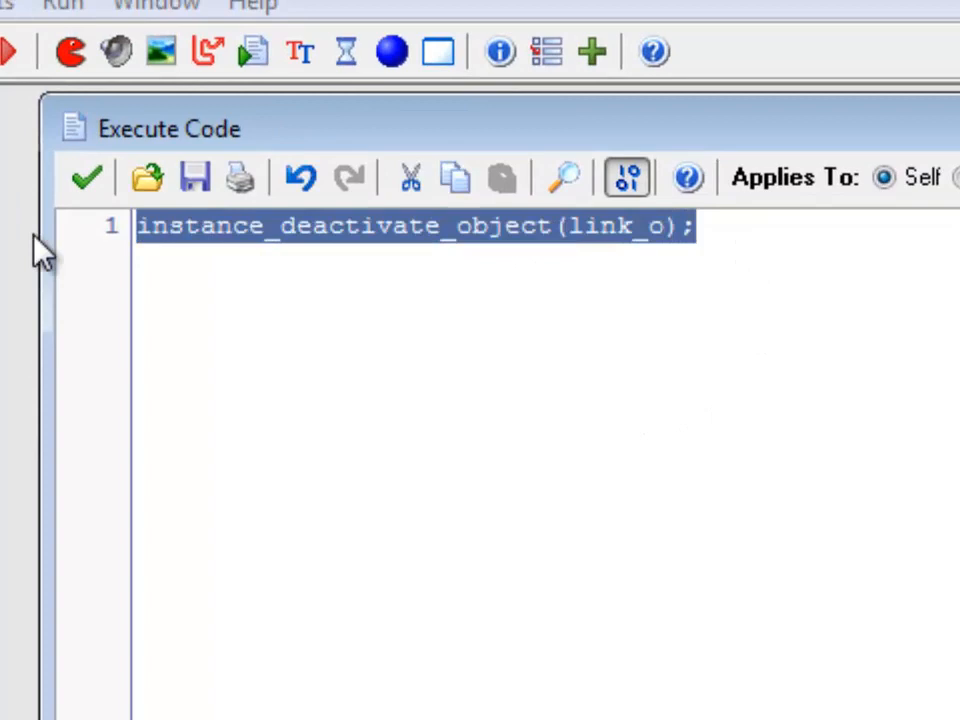
mouse_move(752, 716)
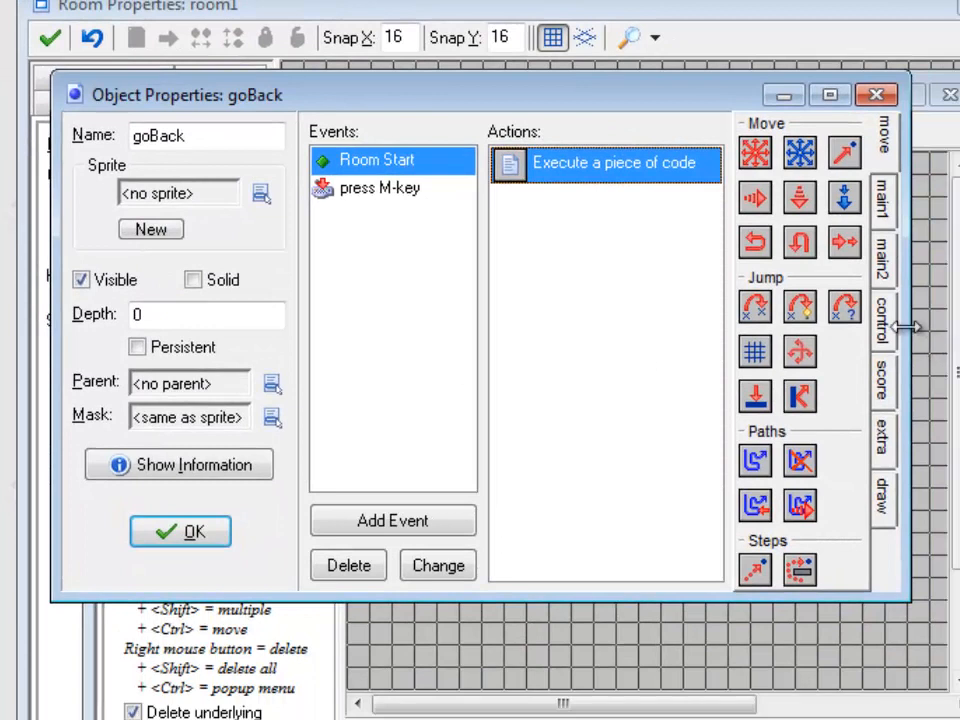
View goBack's Room Start code reading instance_deactivate_object(link_o).
left_click(880, 318)
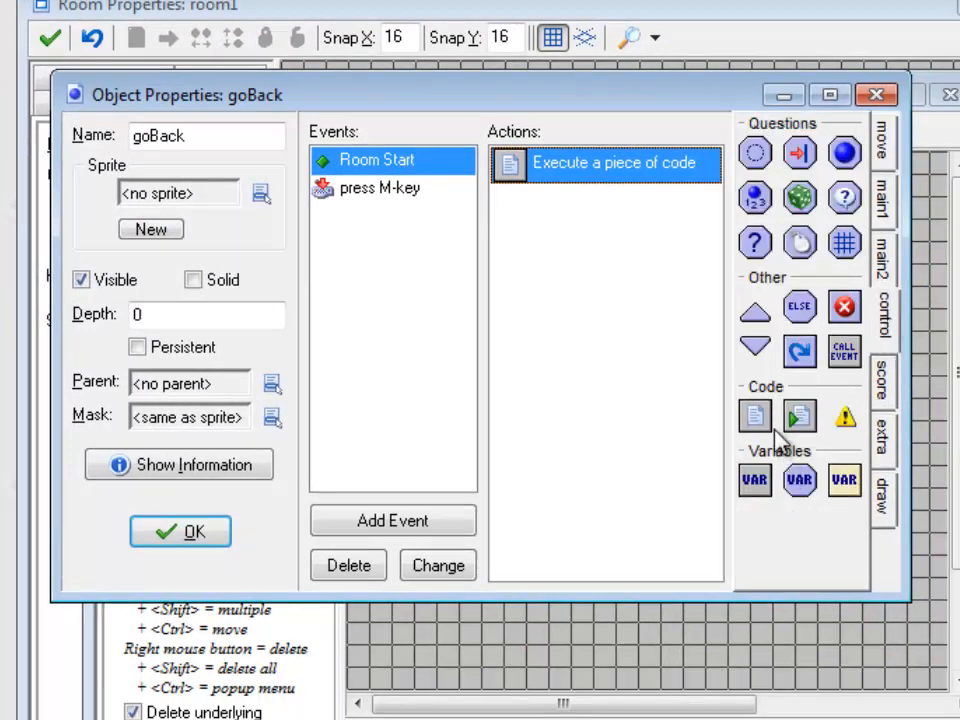
mouse_move(754, 418)
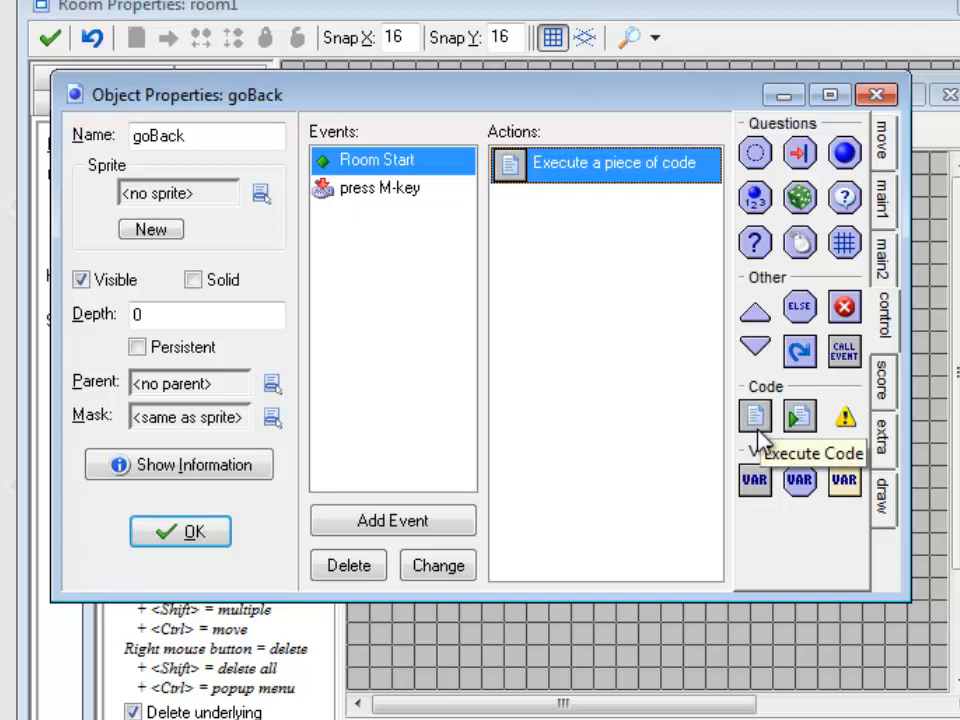
double_click(604, 164)
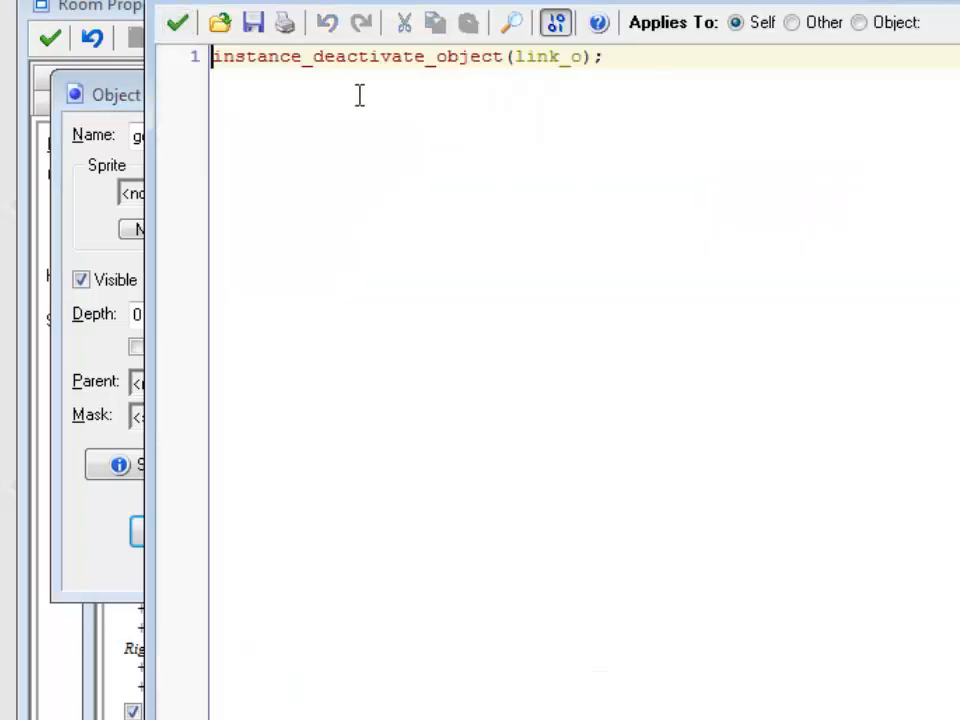
mouse_move(432, 144)
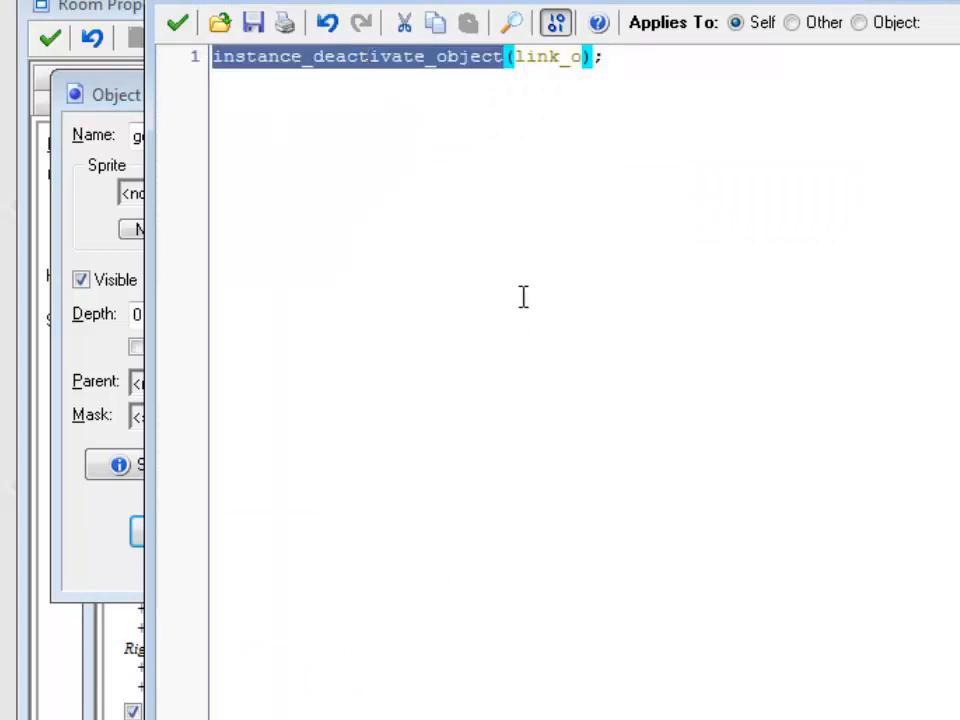
mouse_move(532, 292)
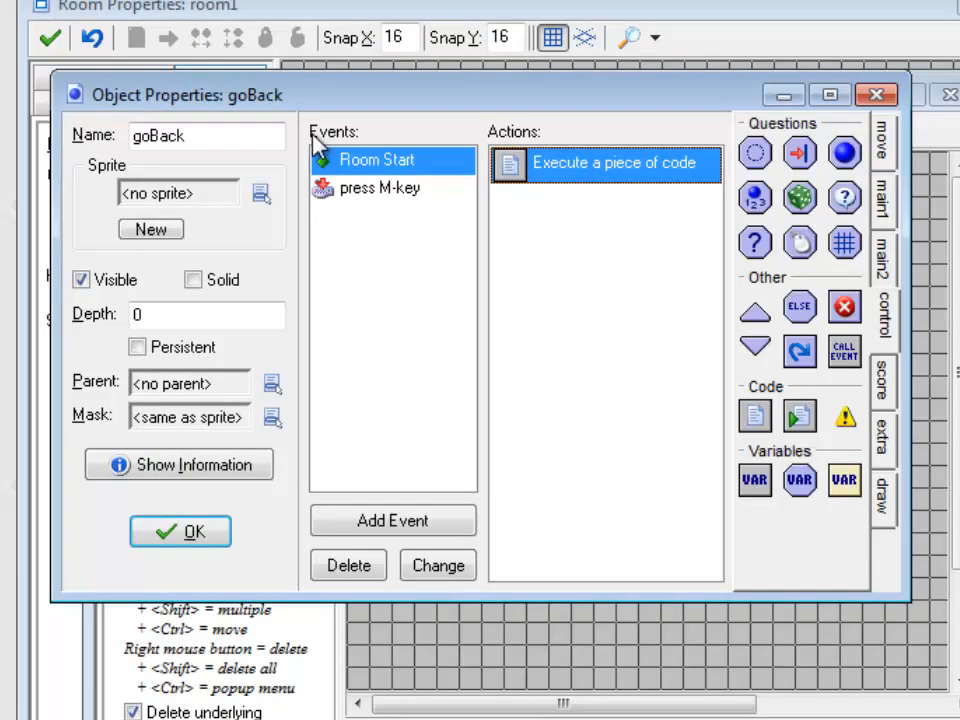
View goBack's M-key code that reactivates link_o and calls room_goto(global.currentRoom).
left_click(378, 188)
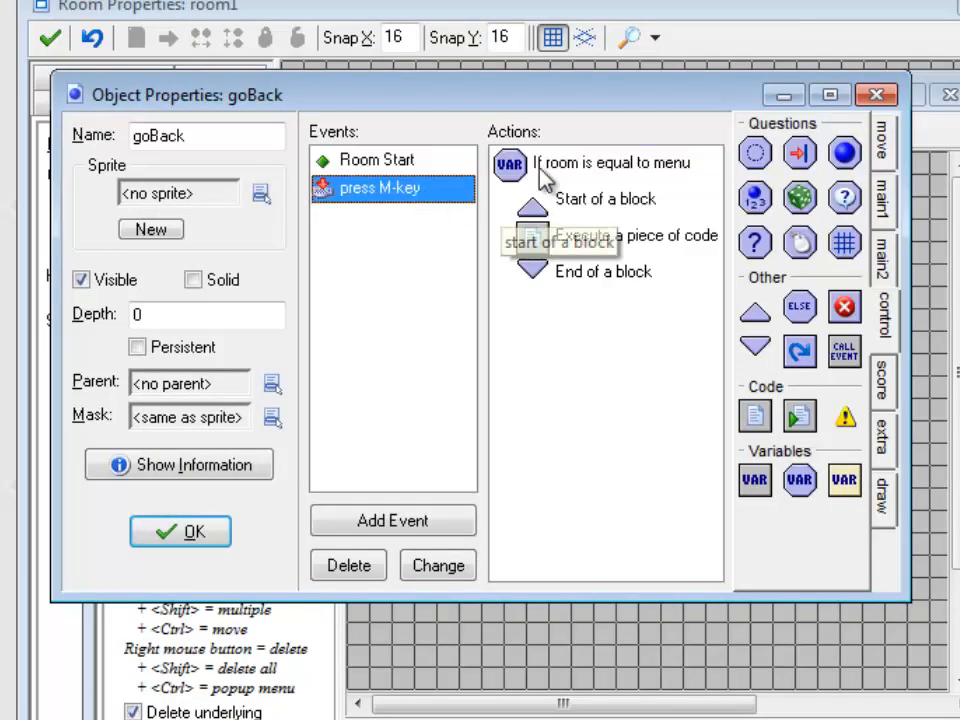
double_click(508, 164)
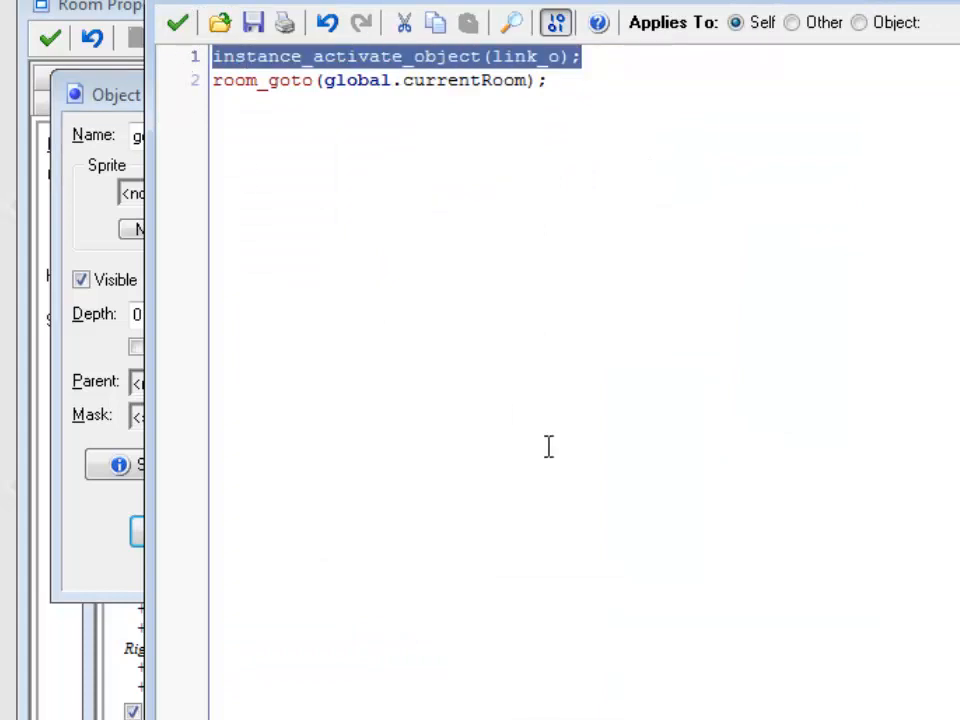
mouse_move(416, 94)
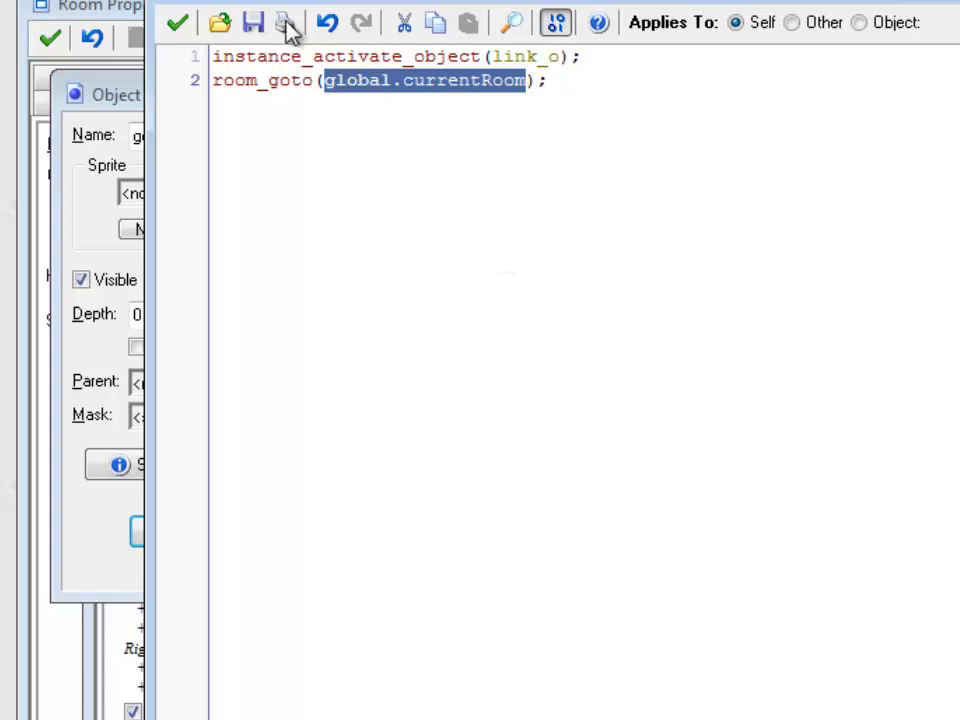
mouse_move(530, 410)
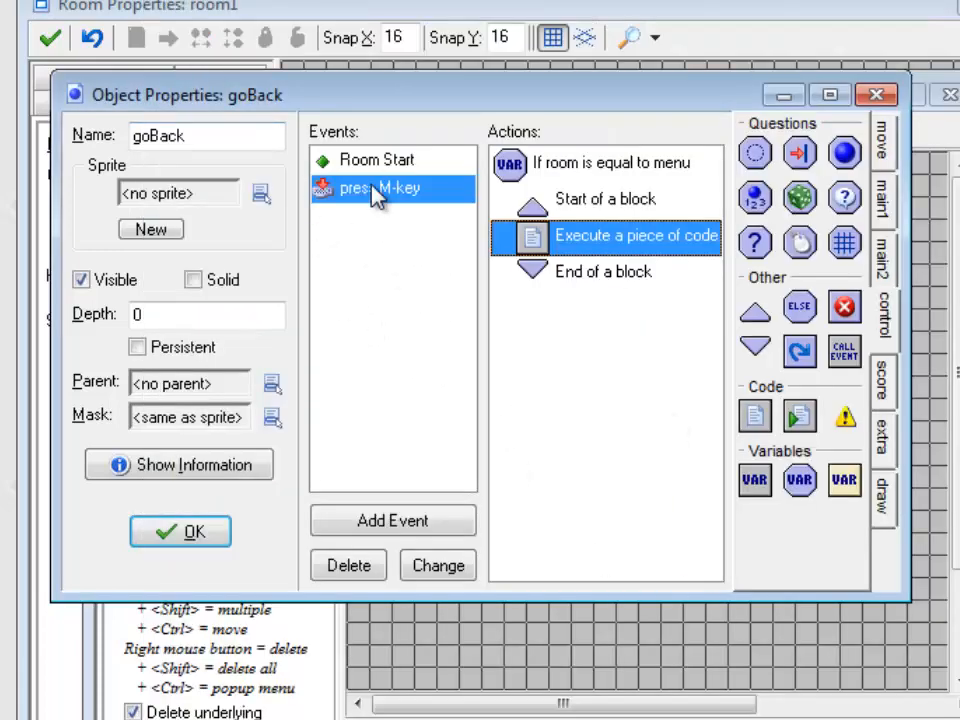
double_click(636, 236)
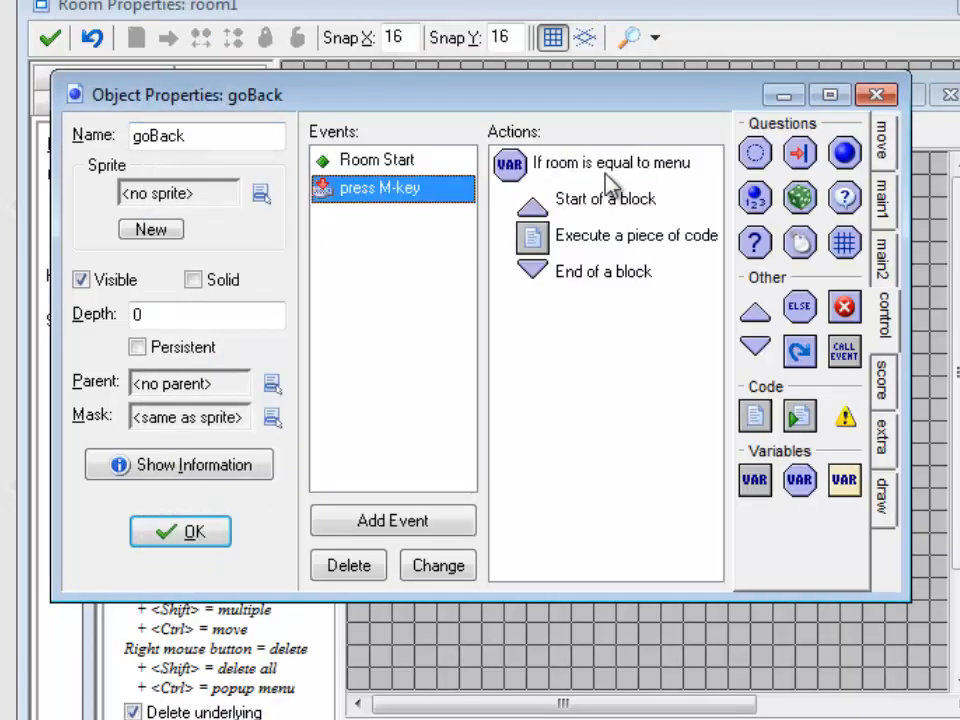
left_click(610, 164)
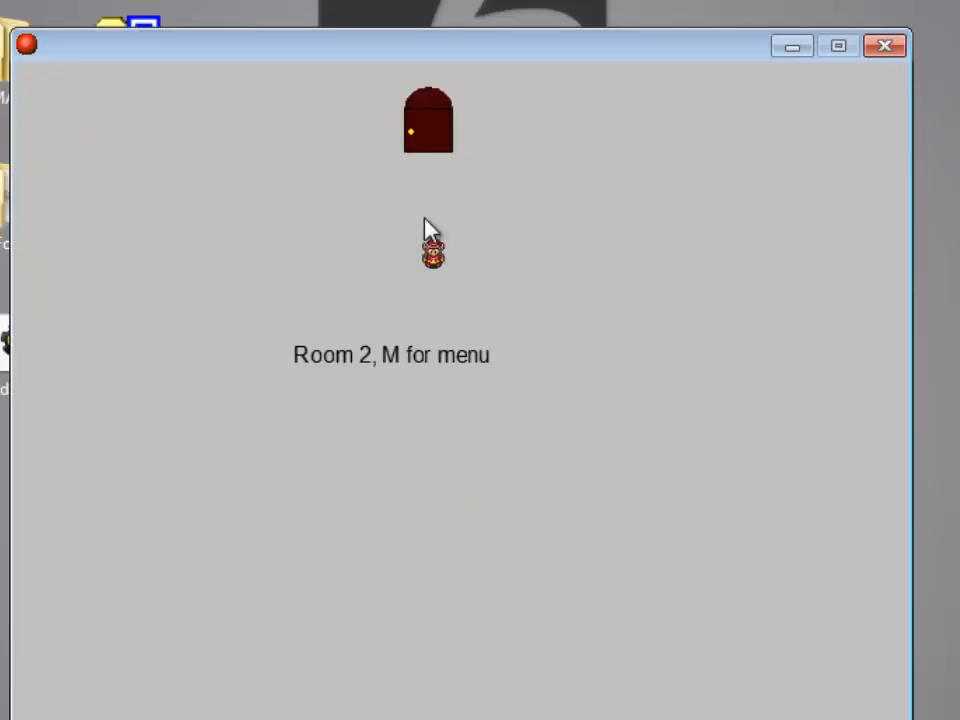
Press M in Room 2 to jump to the menu room during the test run.
key("m")
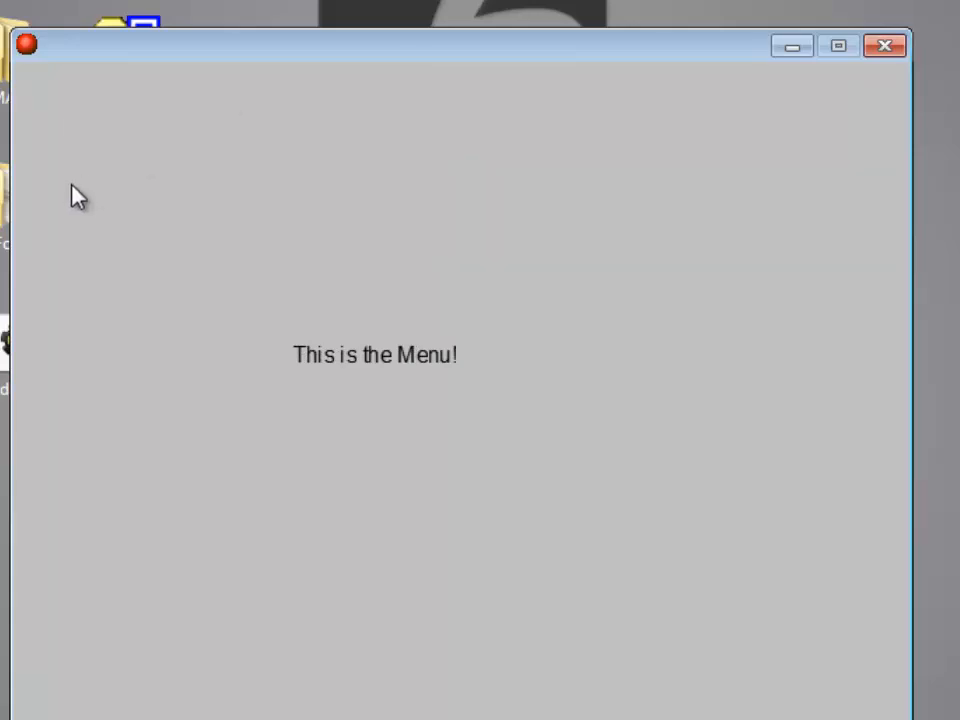
mouse_move(318, 424)
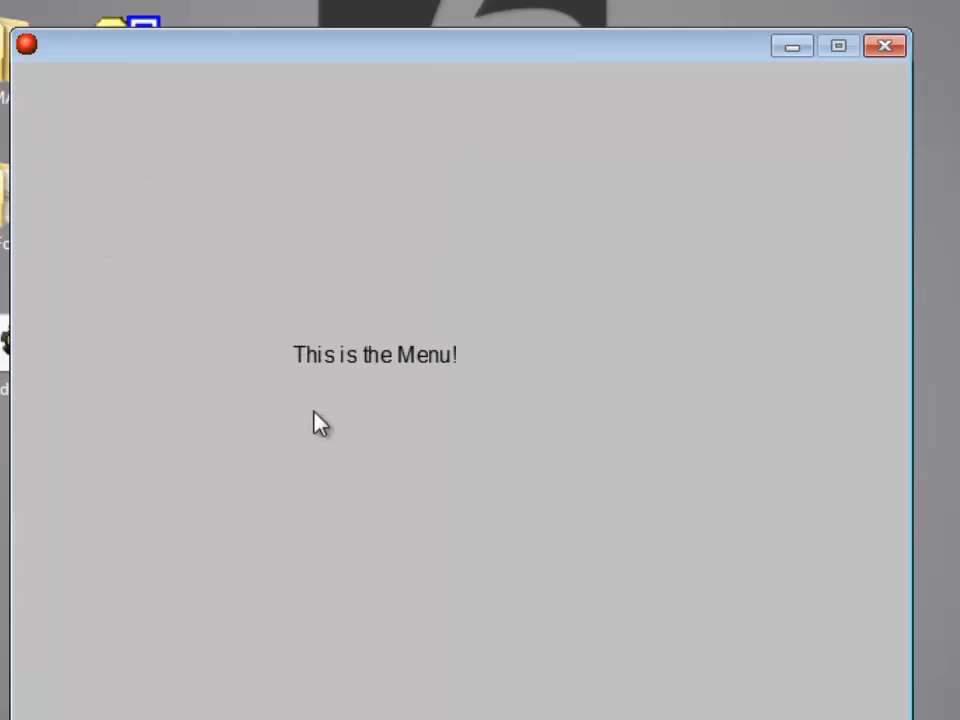
mouse_move(208, 330)
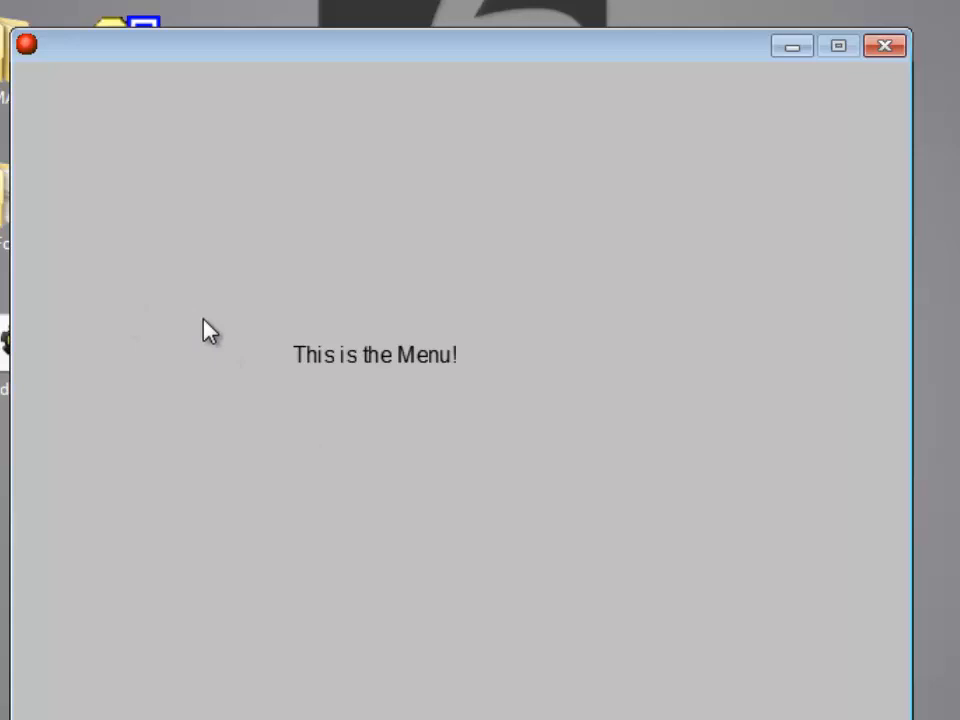
mouse_move(172, 328)
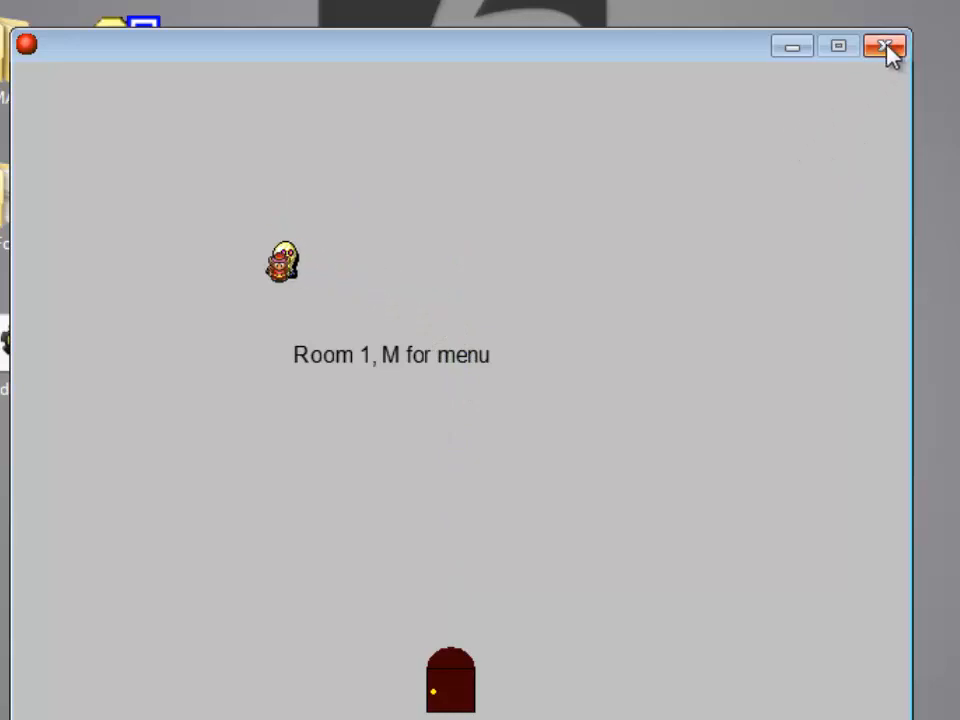
mouse_move(888, 46)
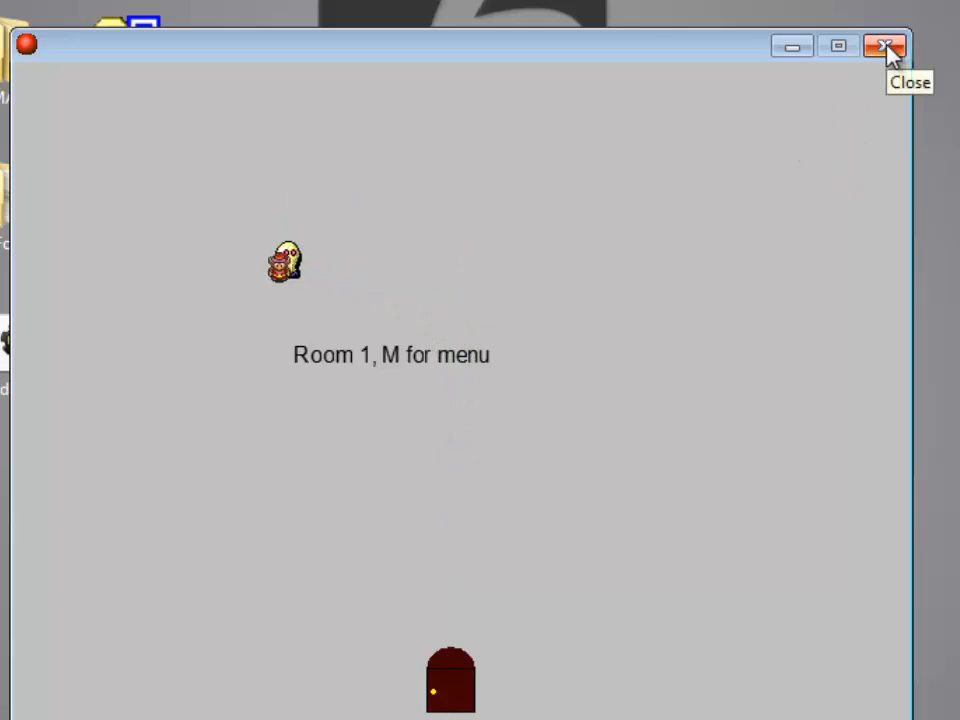